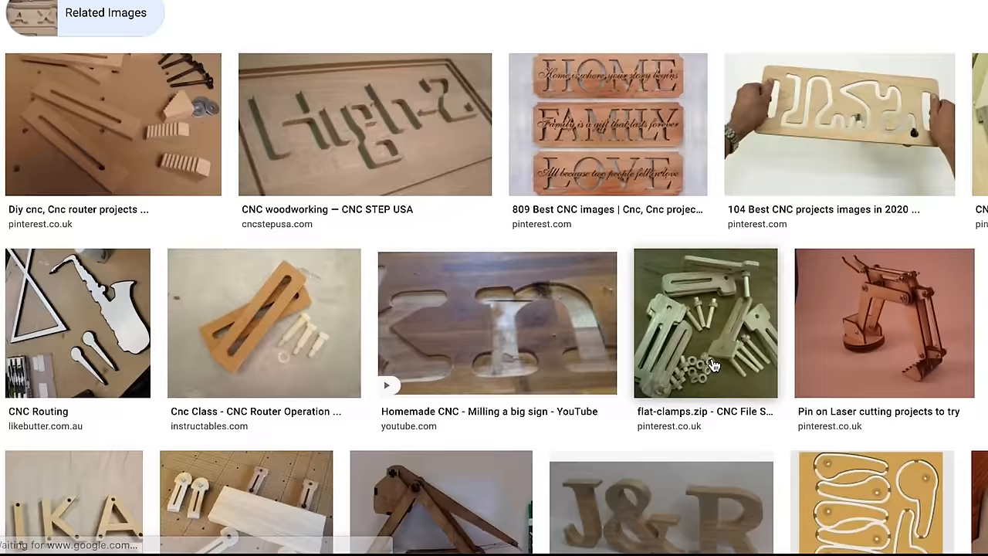
# Extrude the six emoji sketch profiles downward by -0.75 in as a new body.
pyautogui.scroll(-3)
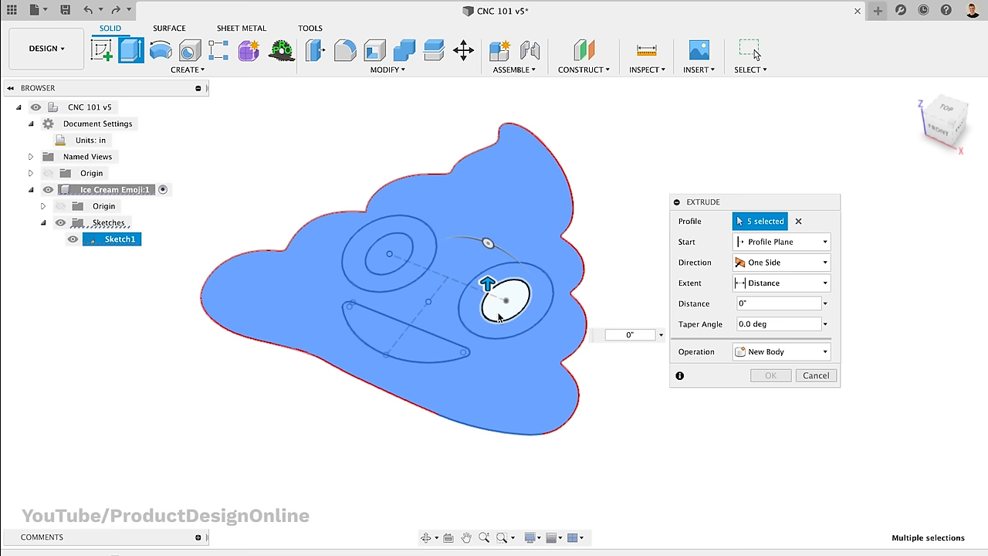
pyautogui.moveTo(486, 284); pyautogui.dragTo(507, 355)
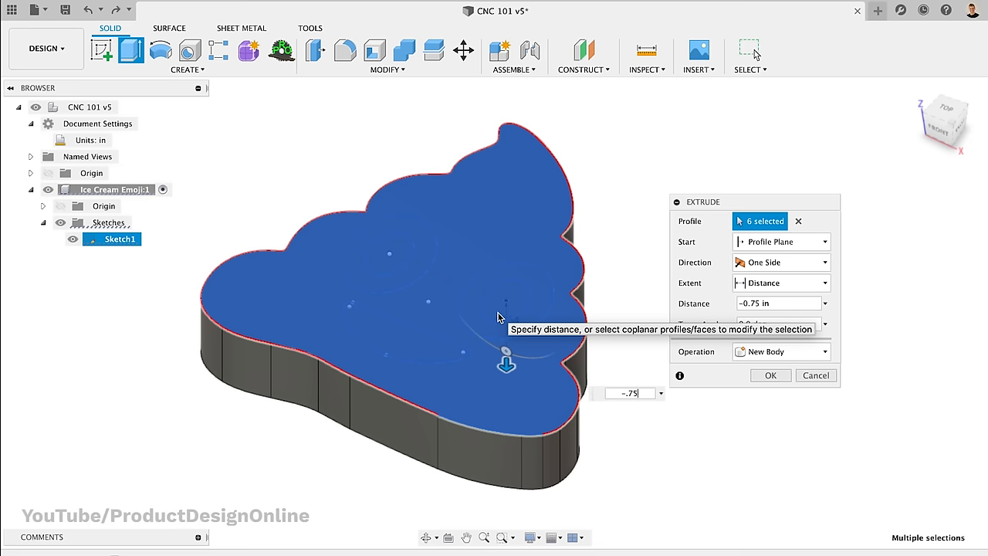